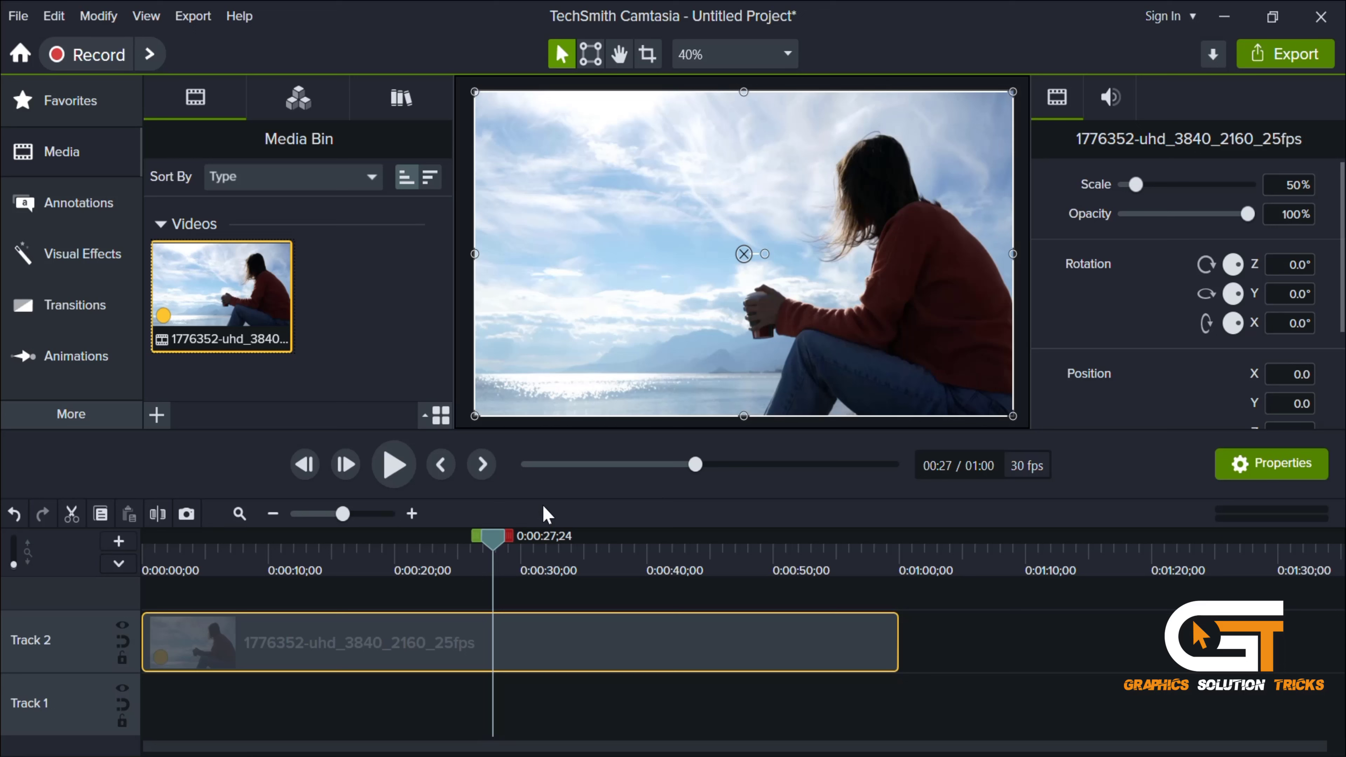
mouse_move(536, 523)
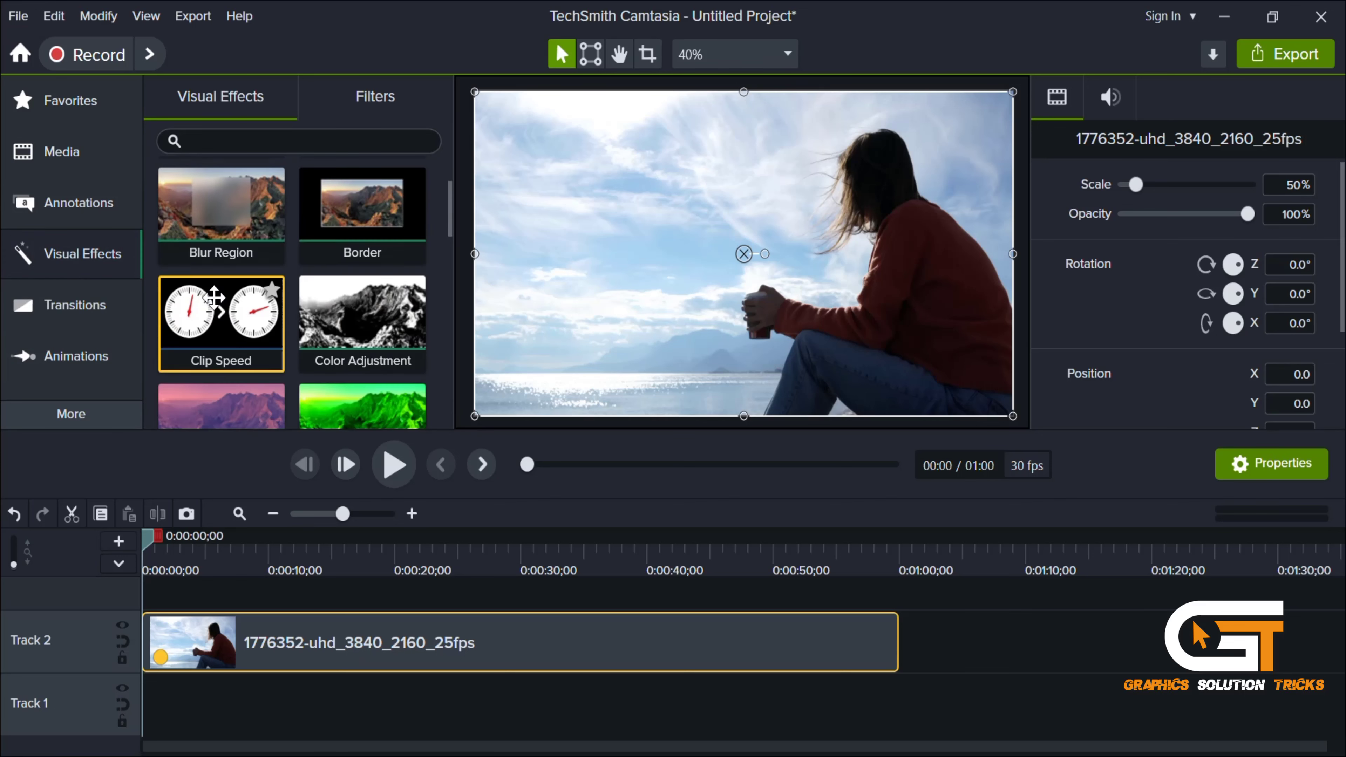
Step: Scroll the Visual Effects list to reach Colorize for the seaside clip
scroll(down, 3)
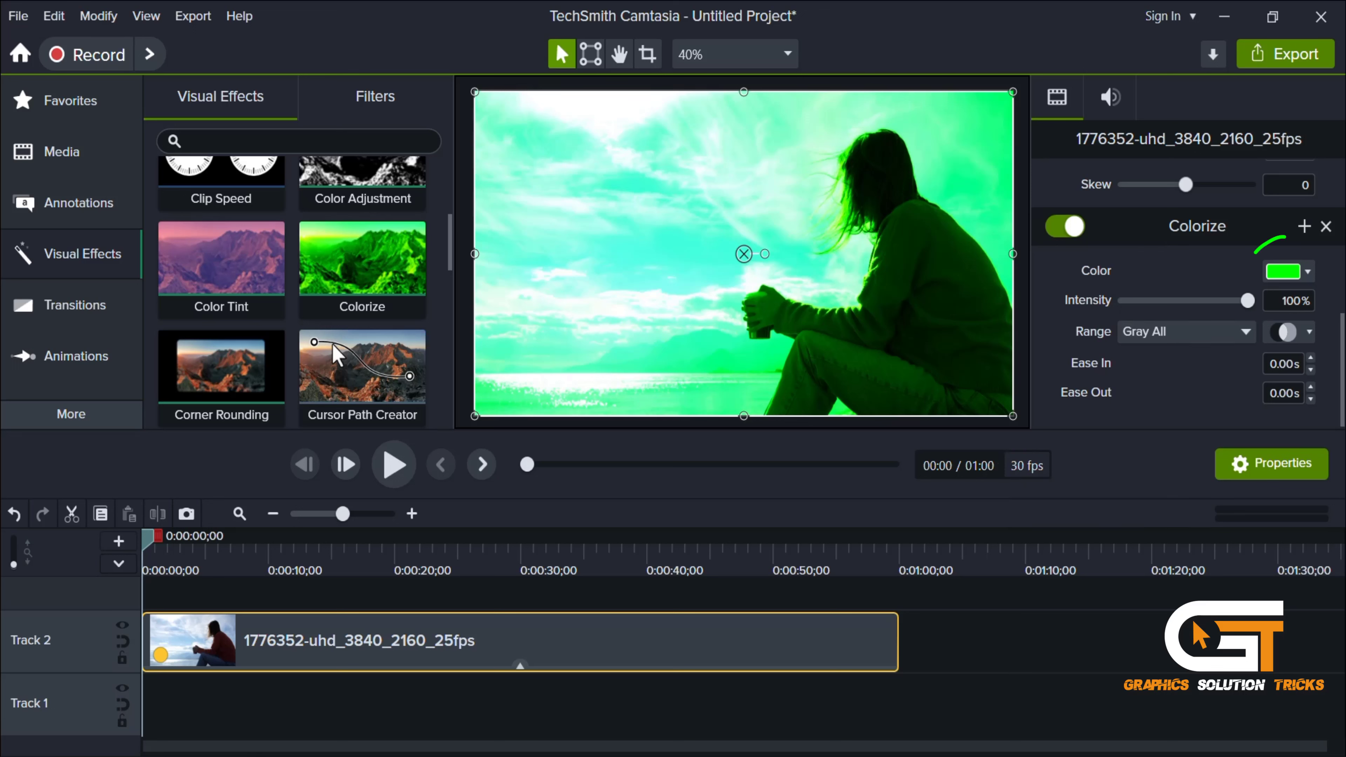
Step: Set the Colorize tint to a deep blue swatch and reduce Intensity to 11%
click(1283, 270)
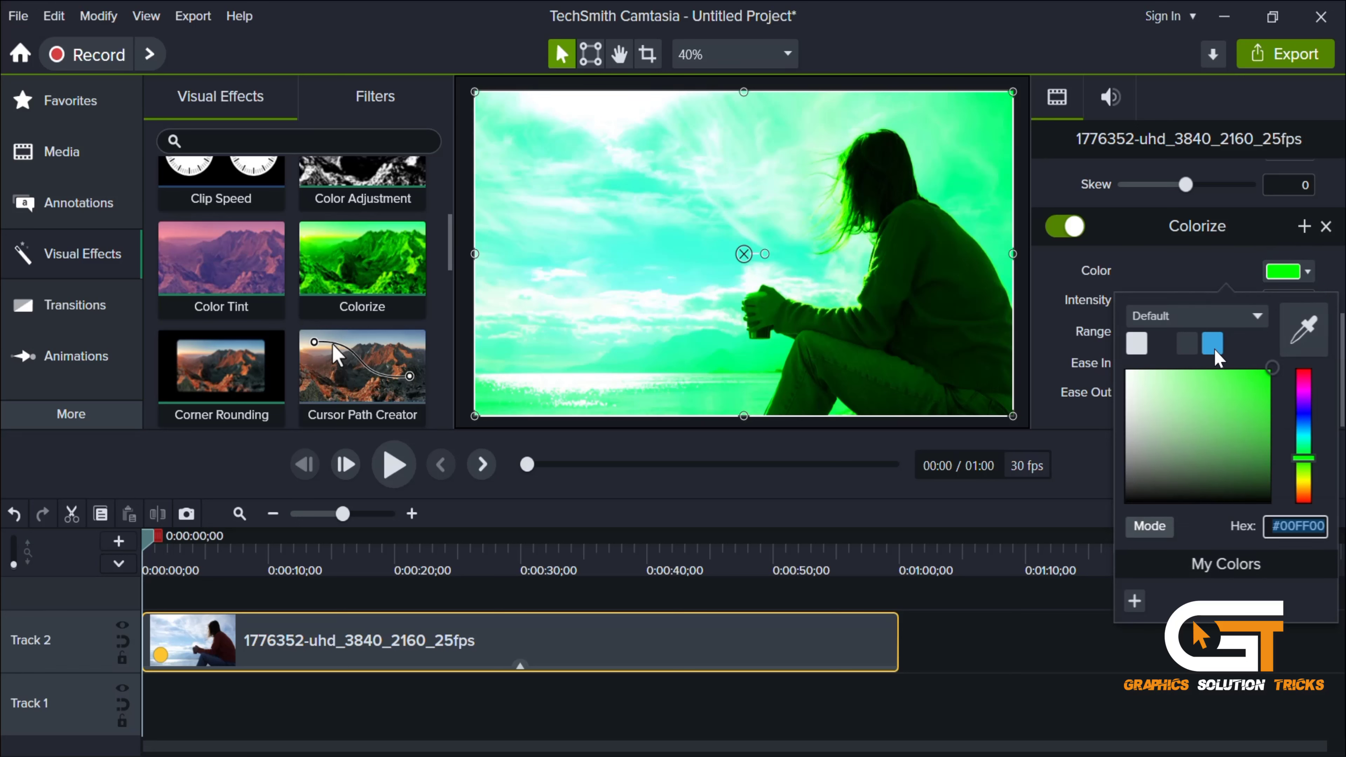
click(1268, 369)
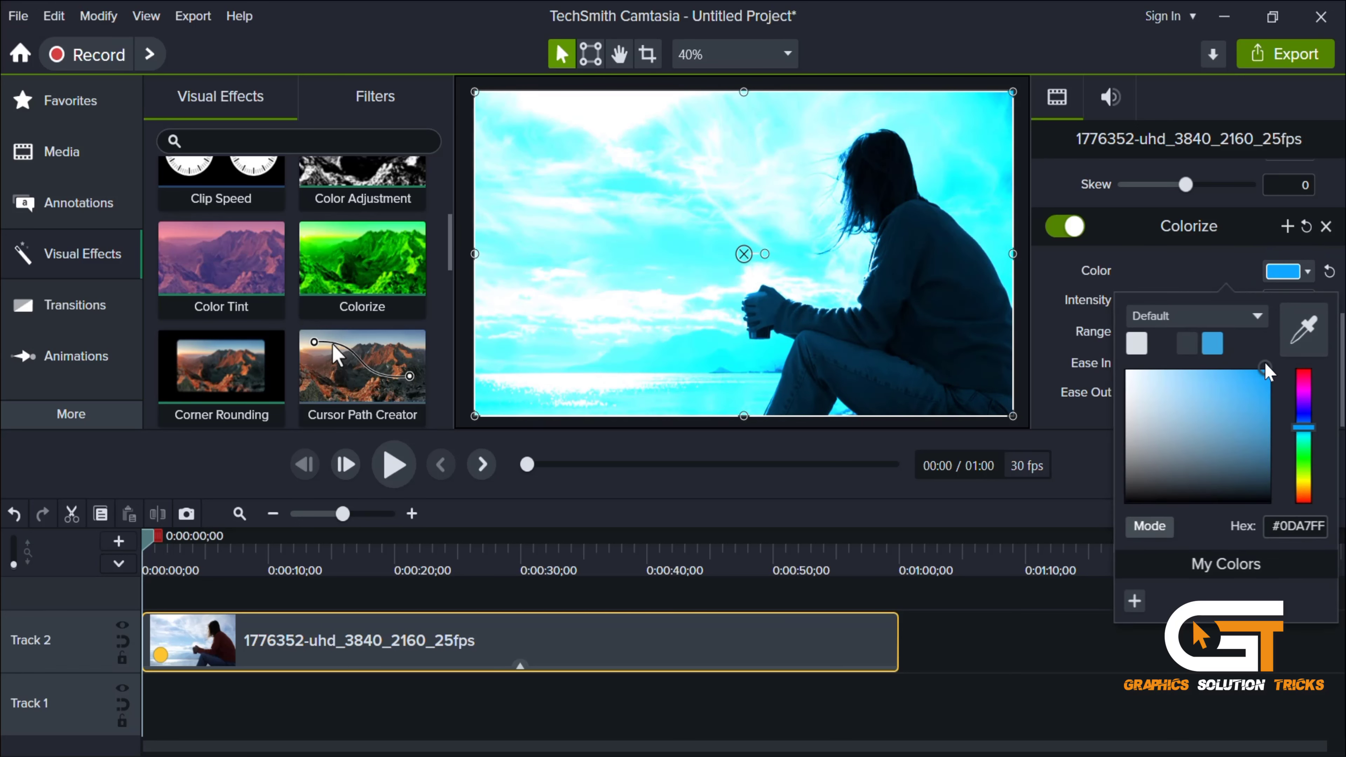
drag(1303, 365, 1303, 413)
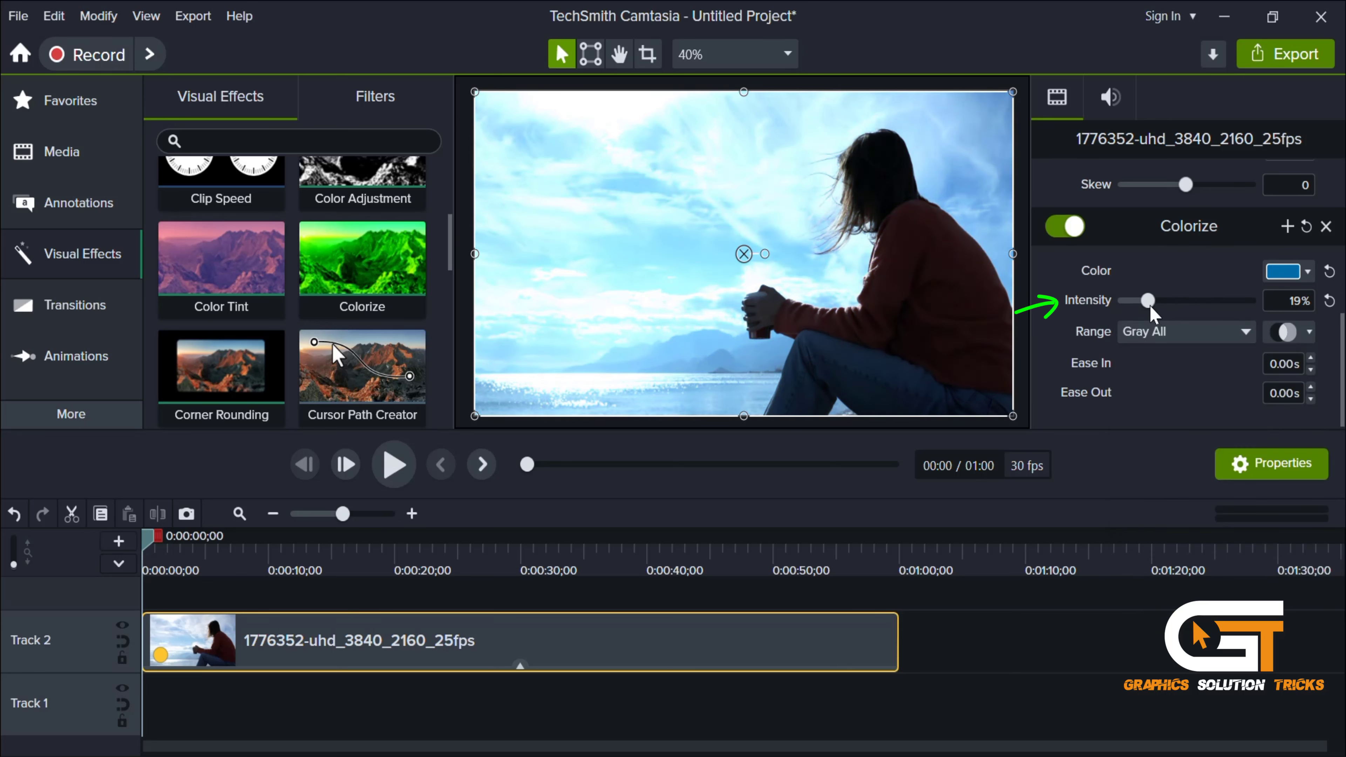
drag(1151, 301, 1148, 301)
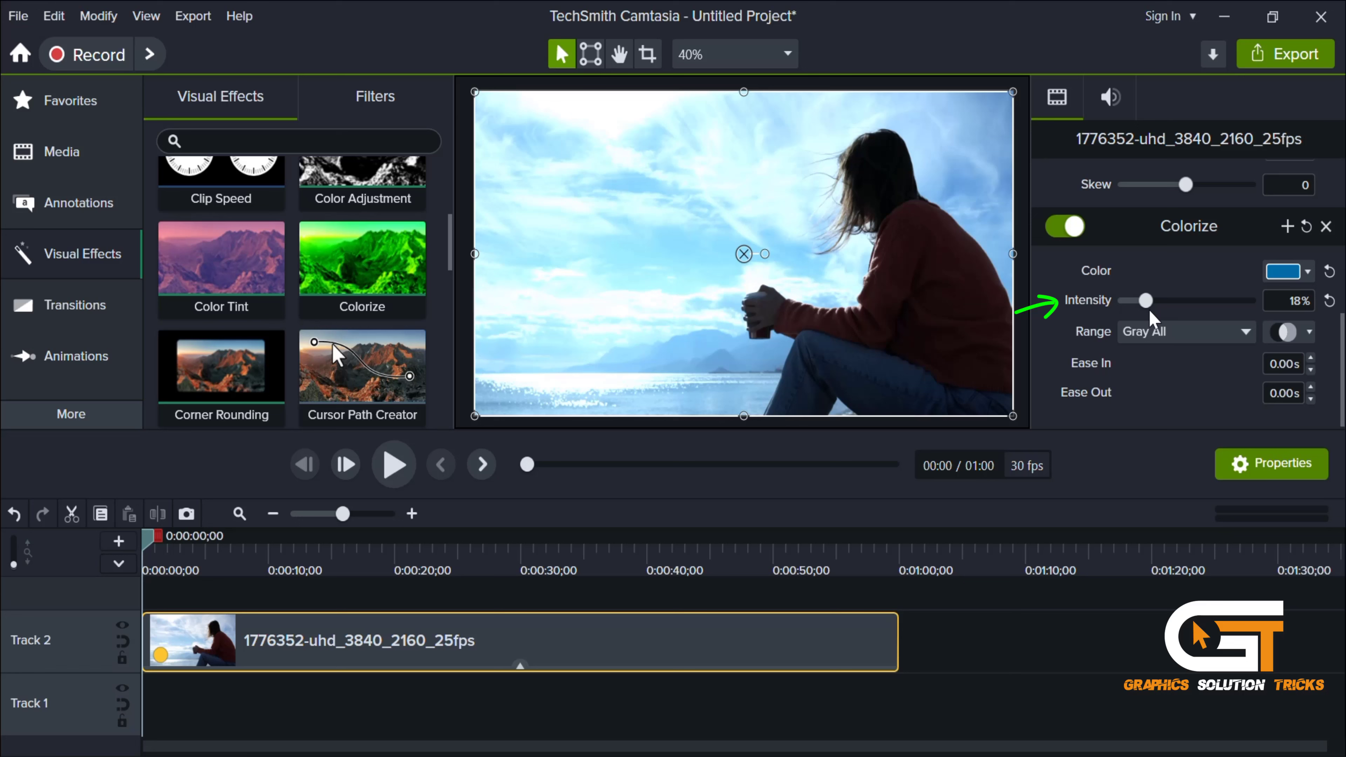
drag(1139, 301, 1135, 300)
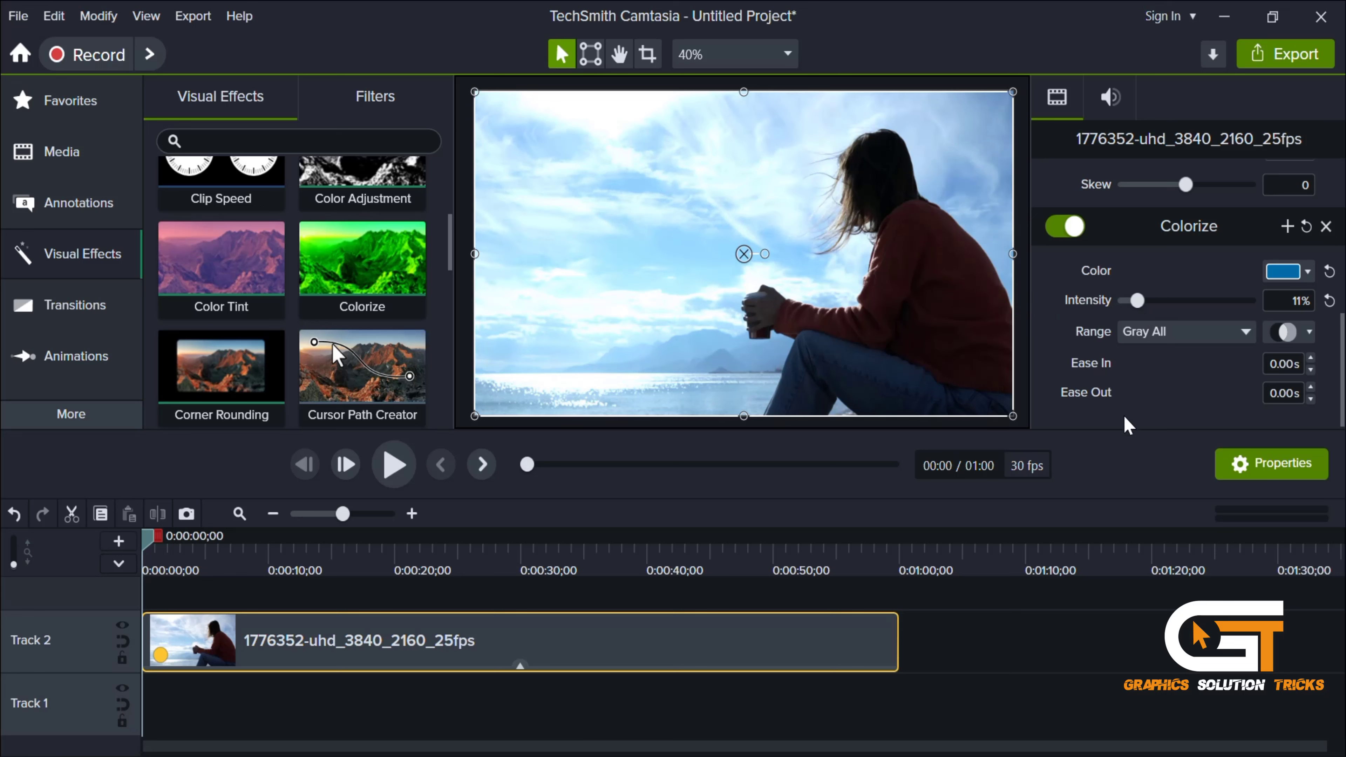
Step: Preview the tinted clip, then toggle the Colorize effect off in Properties
click(393, 464)
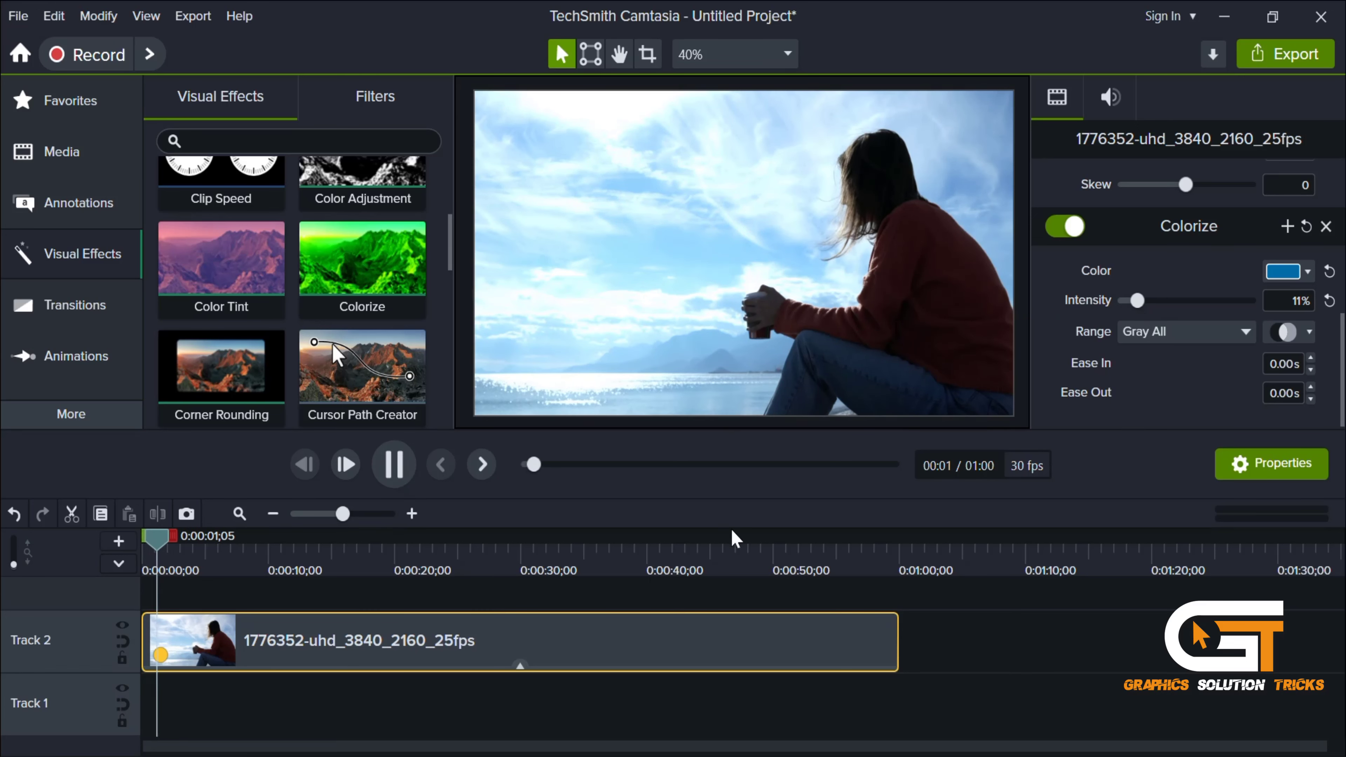
click(393, 464)
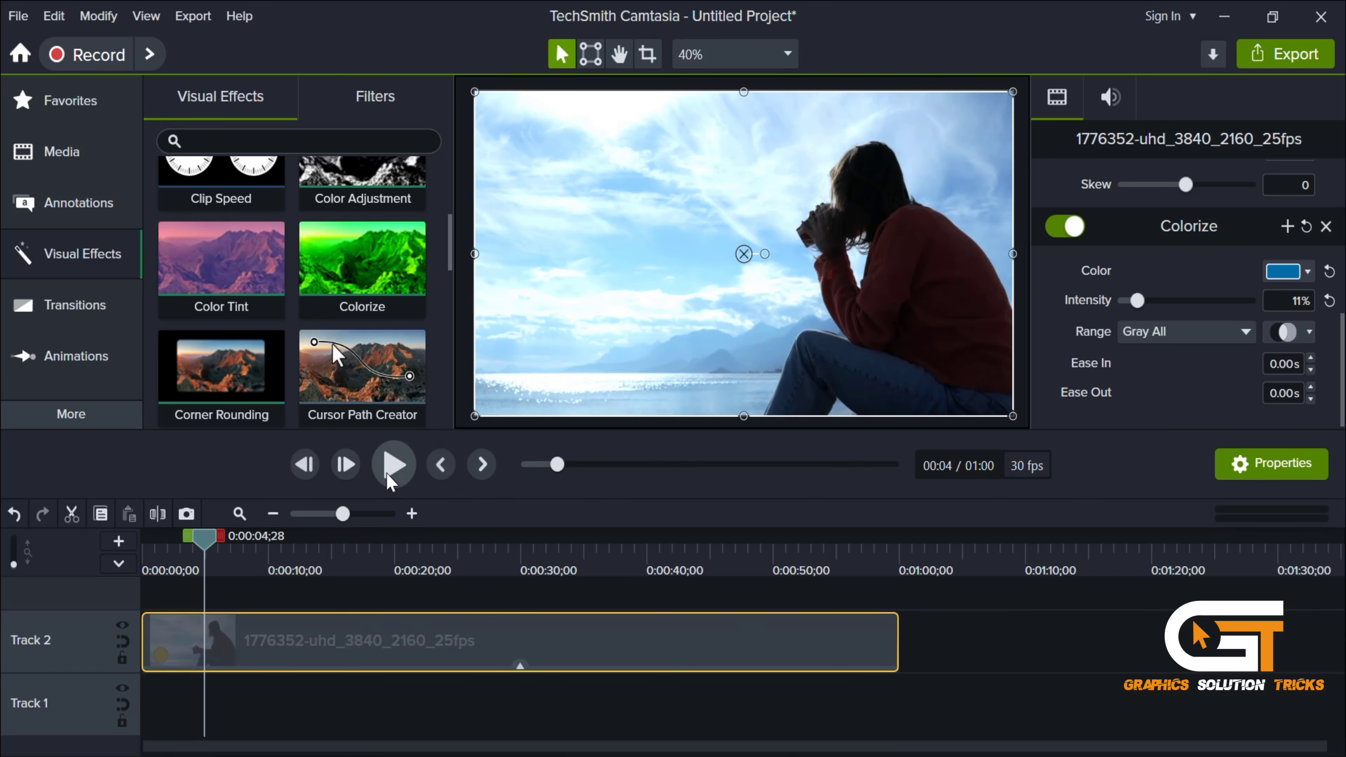
click(1064, 226)
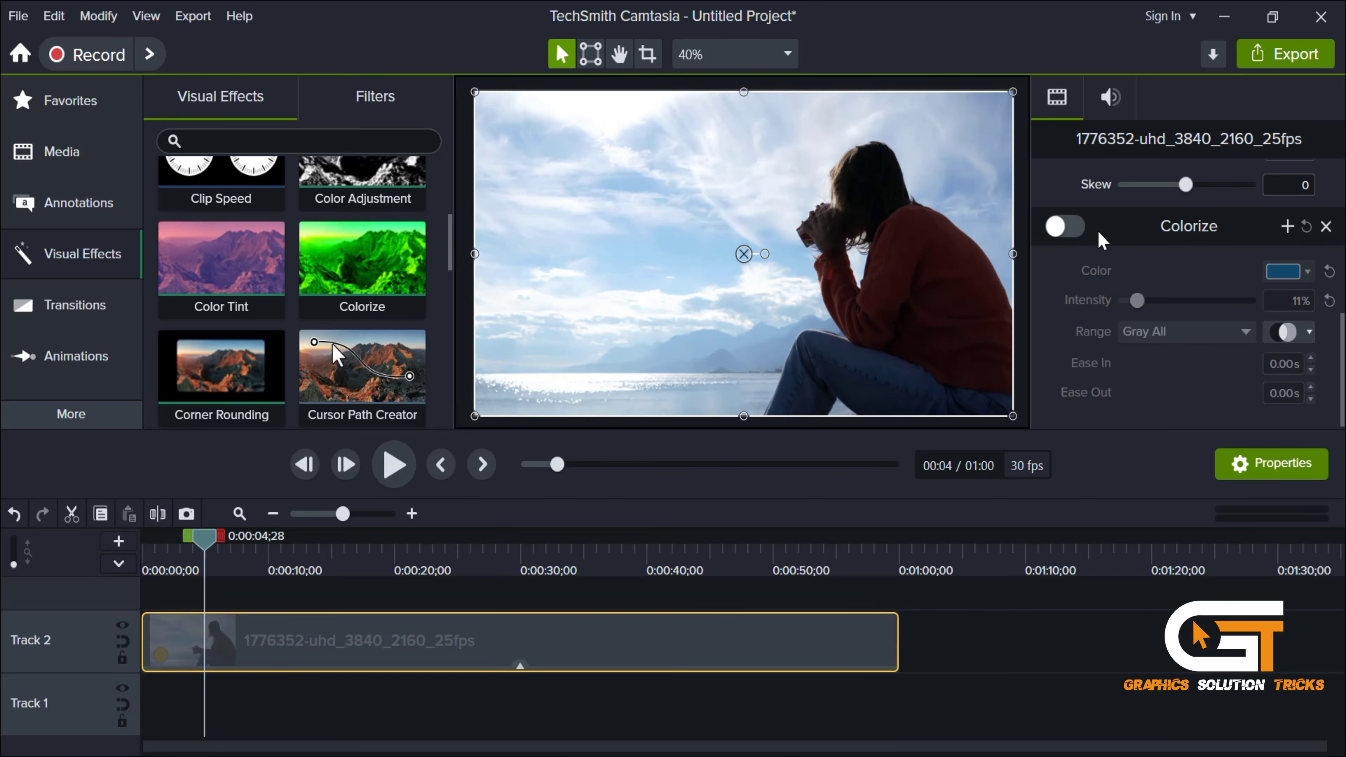
click(1063, 226)
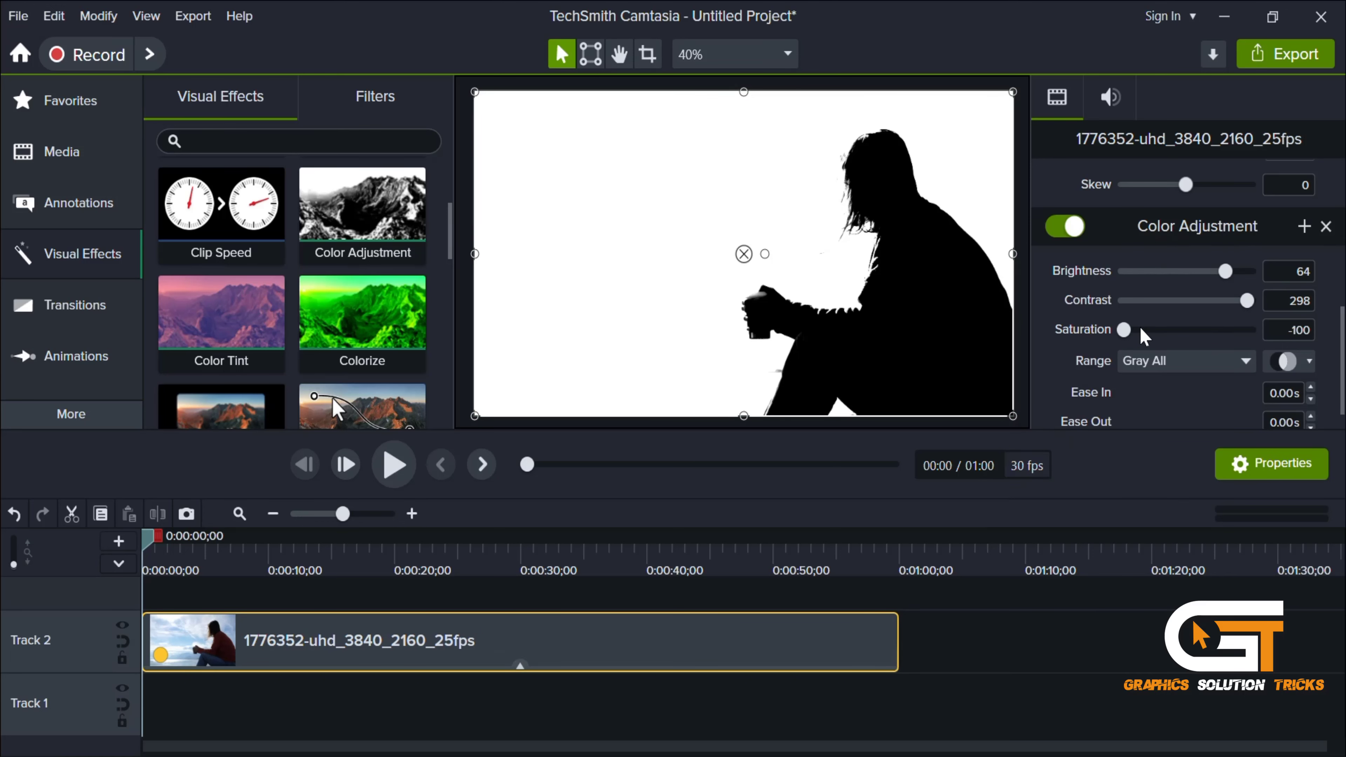
Step: Set Color Adjustment to Brightness -67, Contrast 181, Saturation -31 for a blue sky and silhouette
drag(1121, 329, 1129, 329)
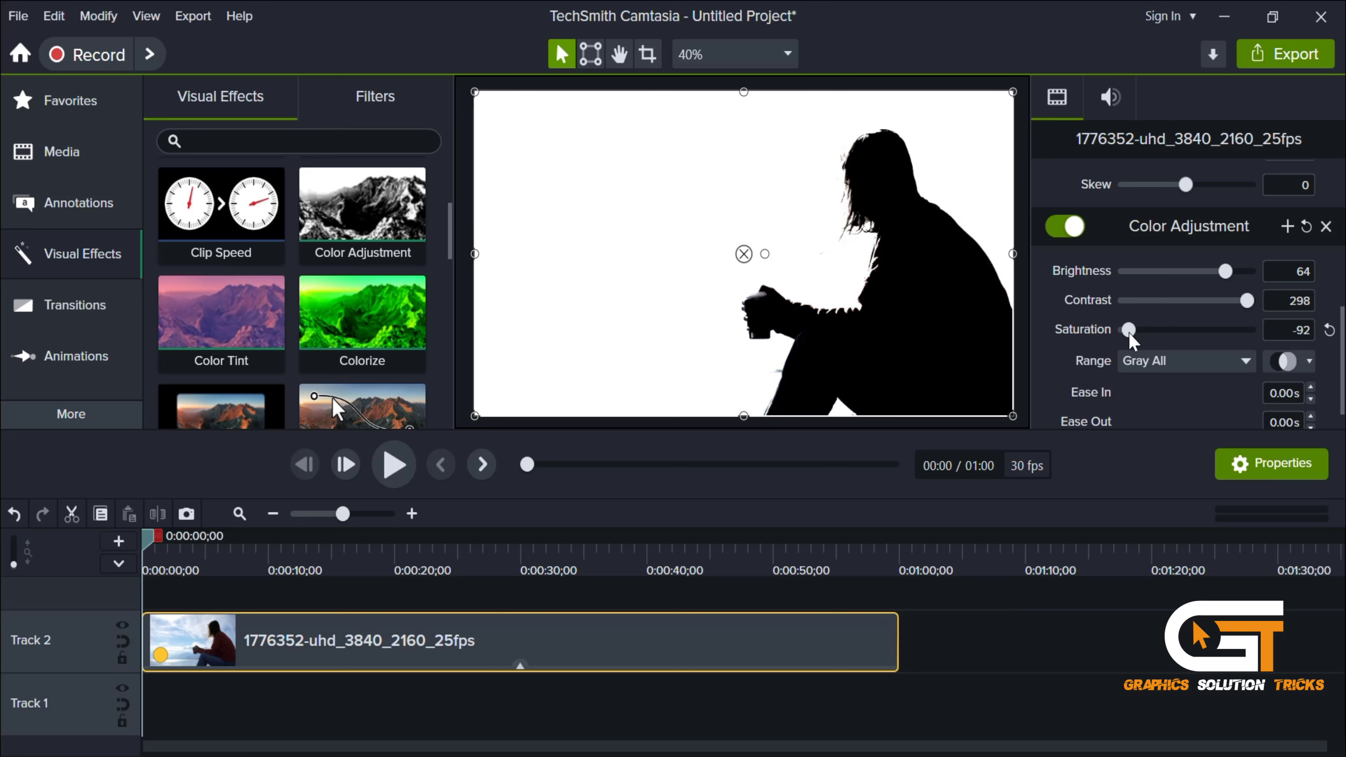
drag(1249, 299, 1236, 299)
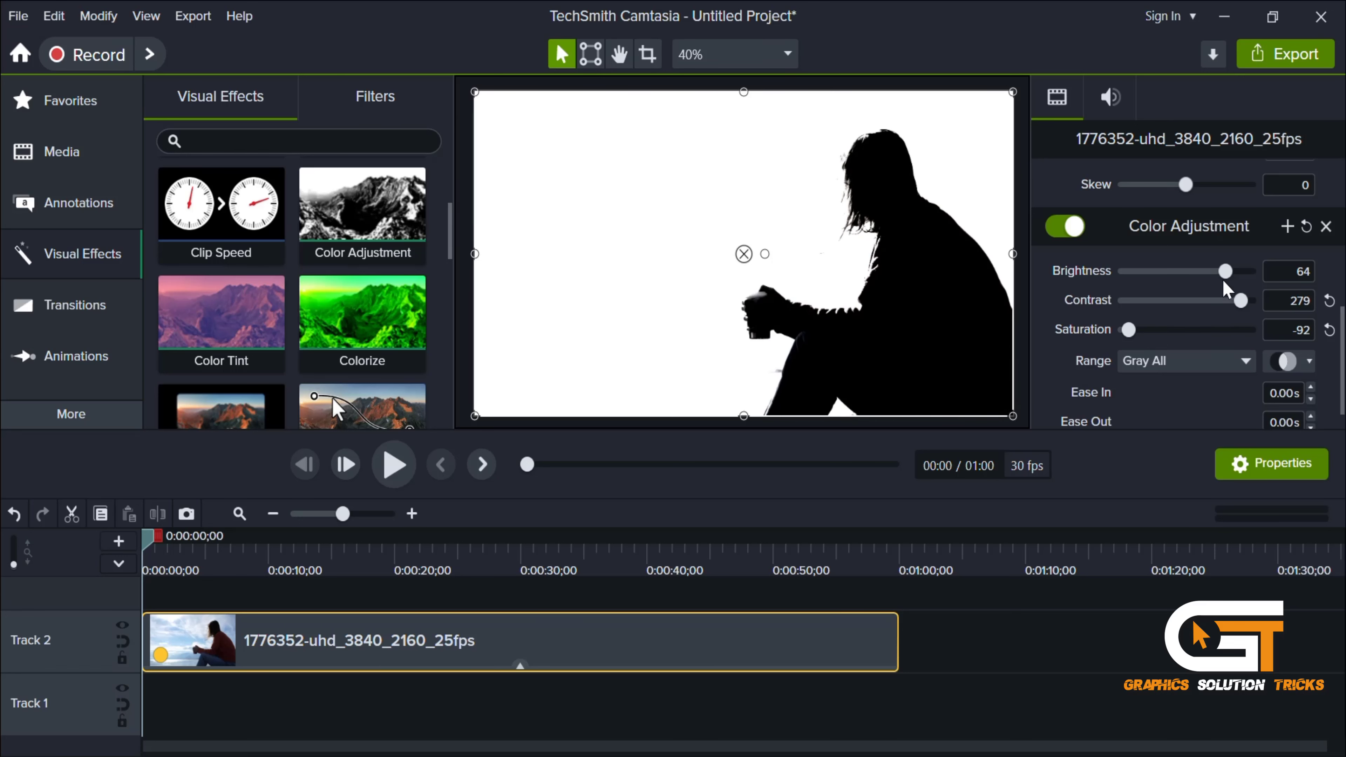
drag(1236, 270, 1146, 271)
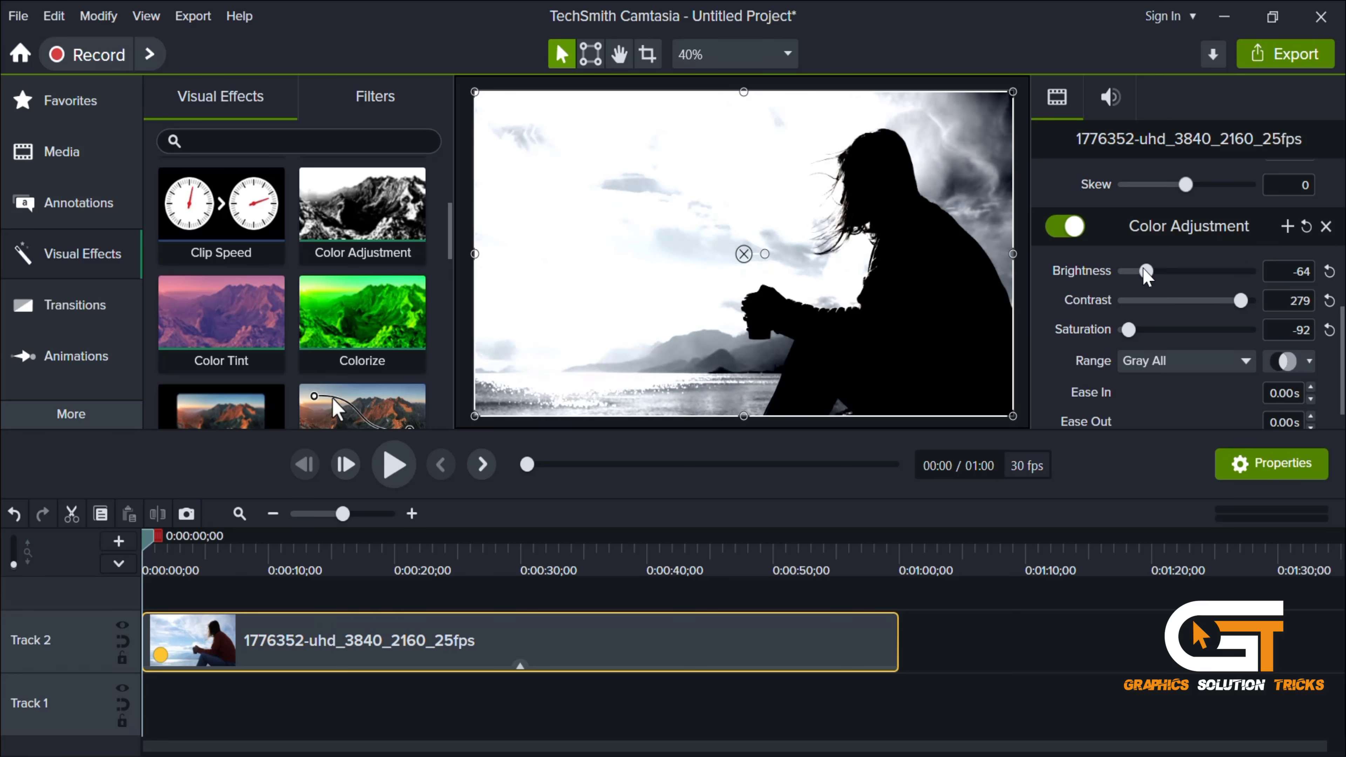
drag(1236, 301, 1184, 301)
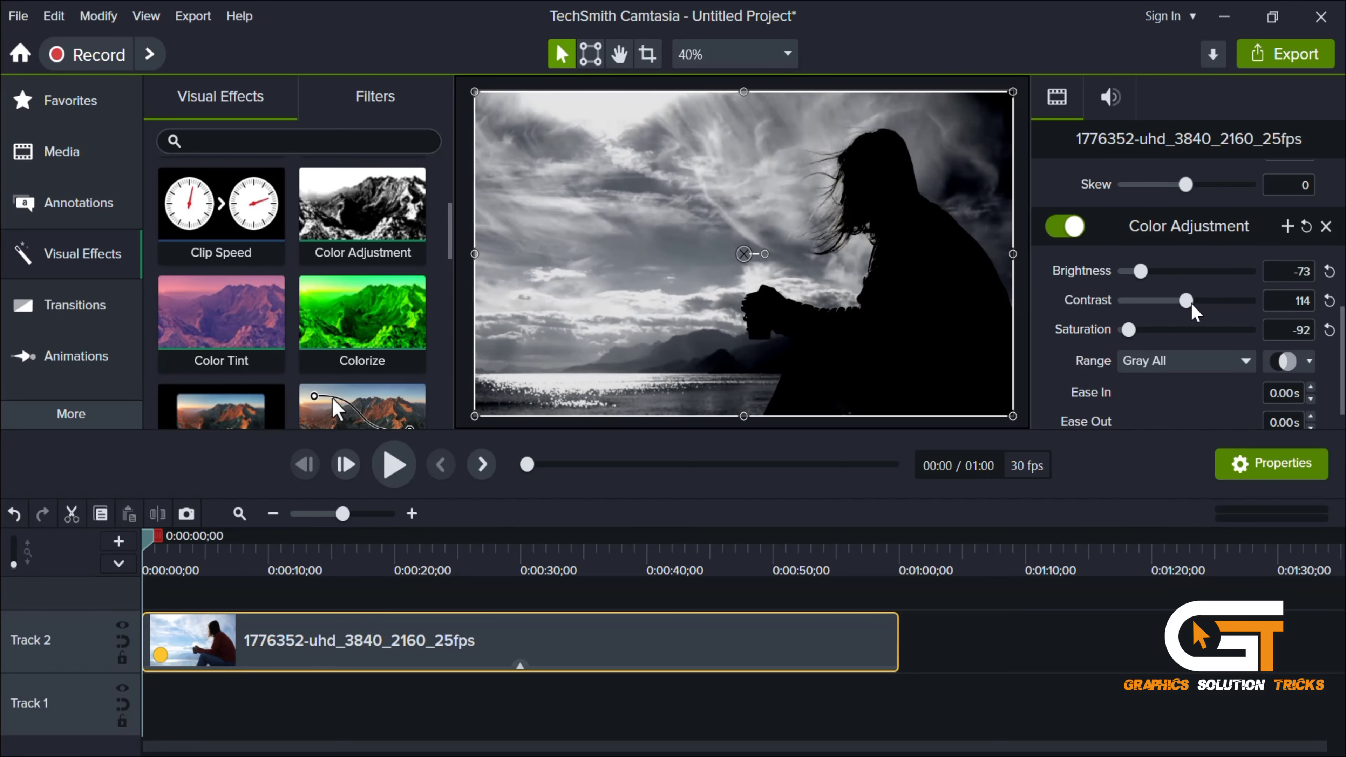
drag(1128, 329, 1169, 330)
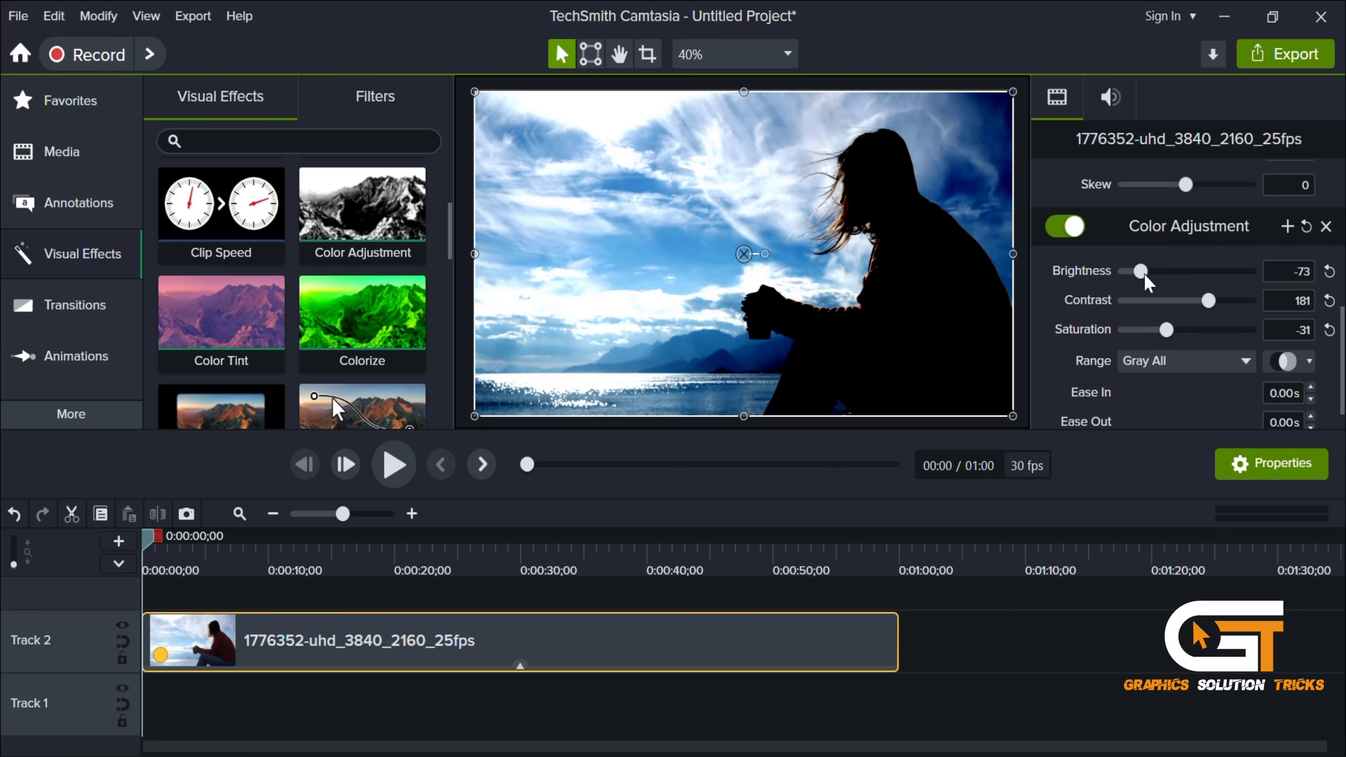
drag(1139, 270, 1143, 271)
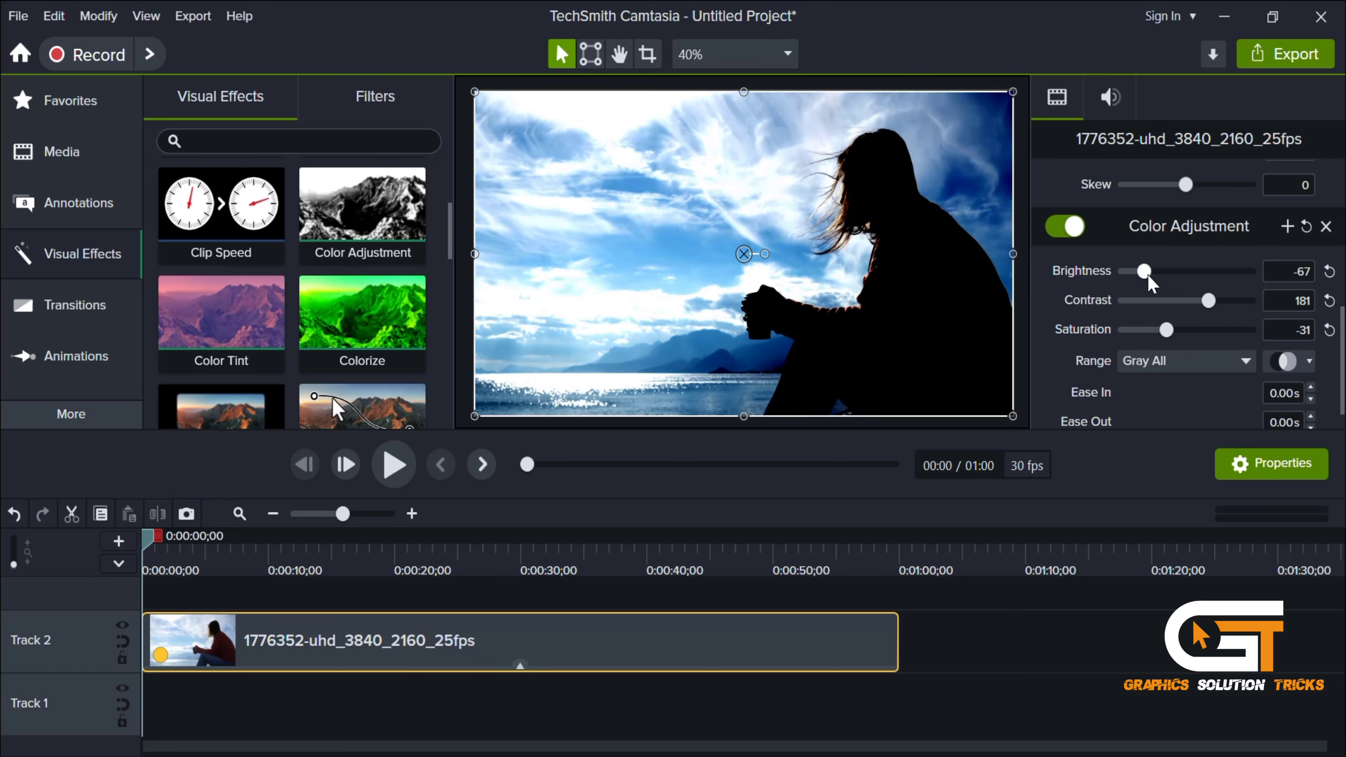
Step: Play back the colour-corrected clip to check the result
click(393, 463)
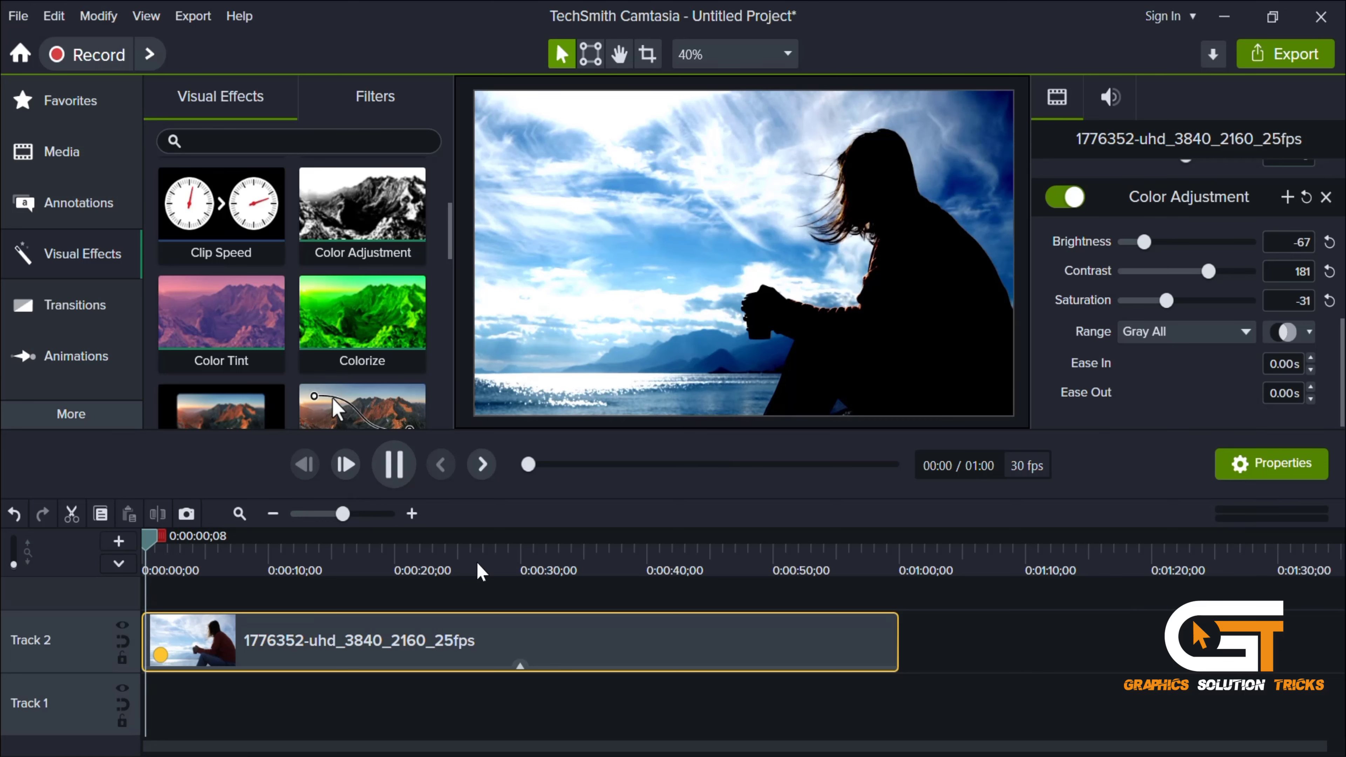
click(393, 463)
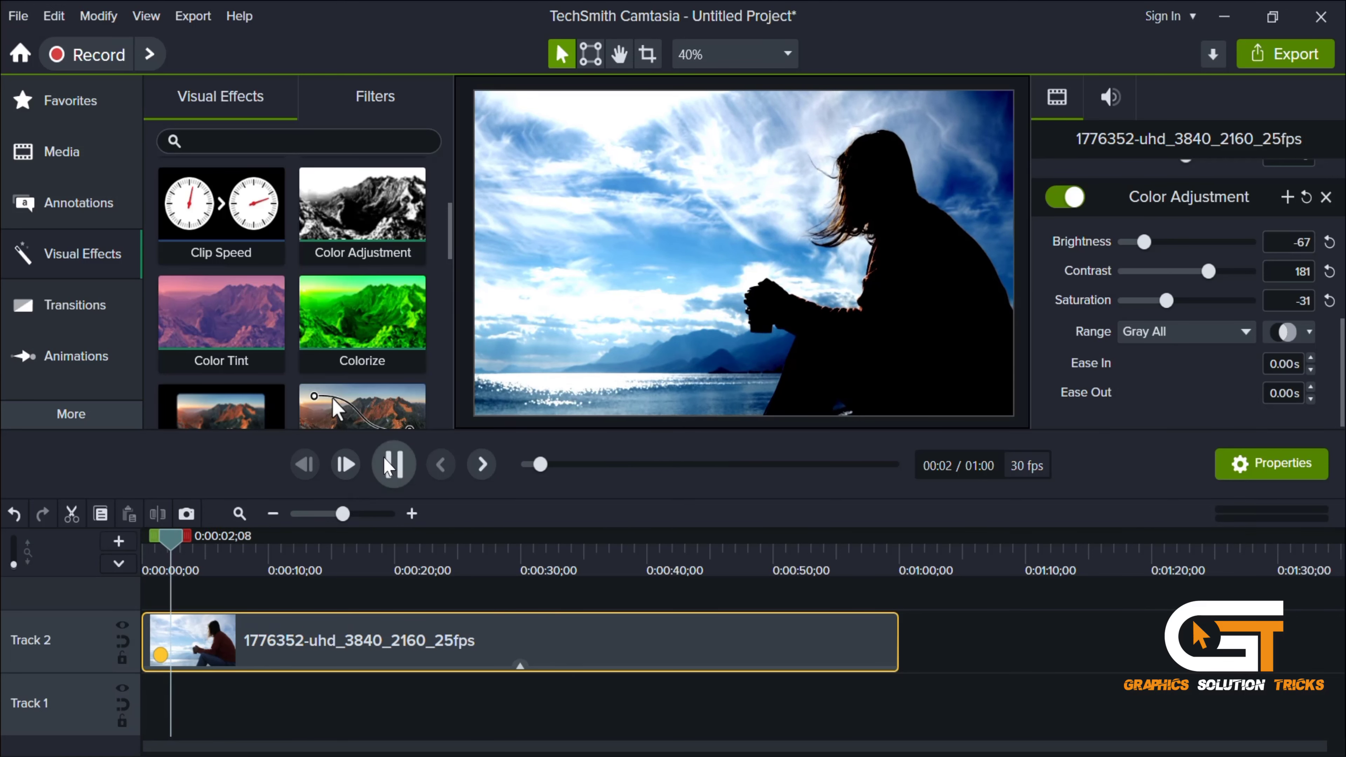
click(393, 464)
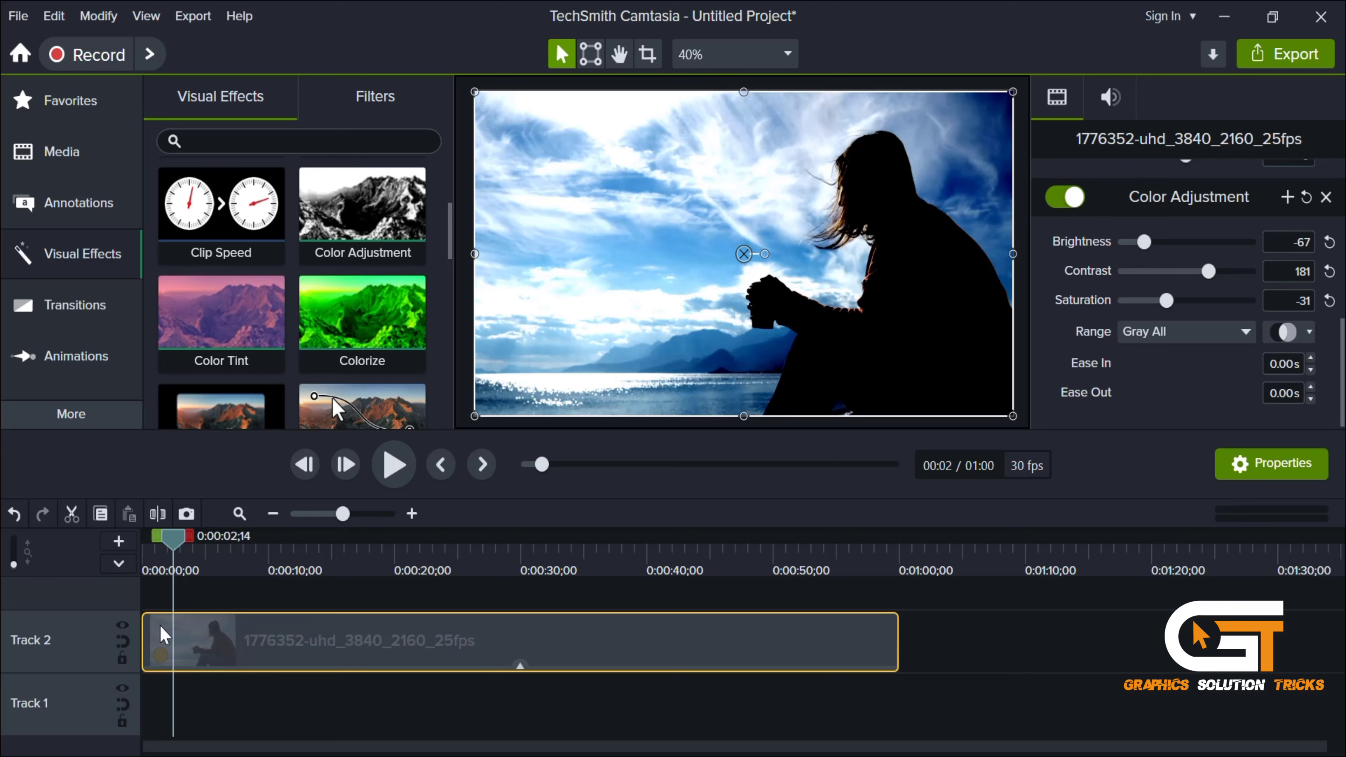